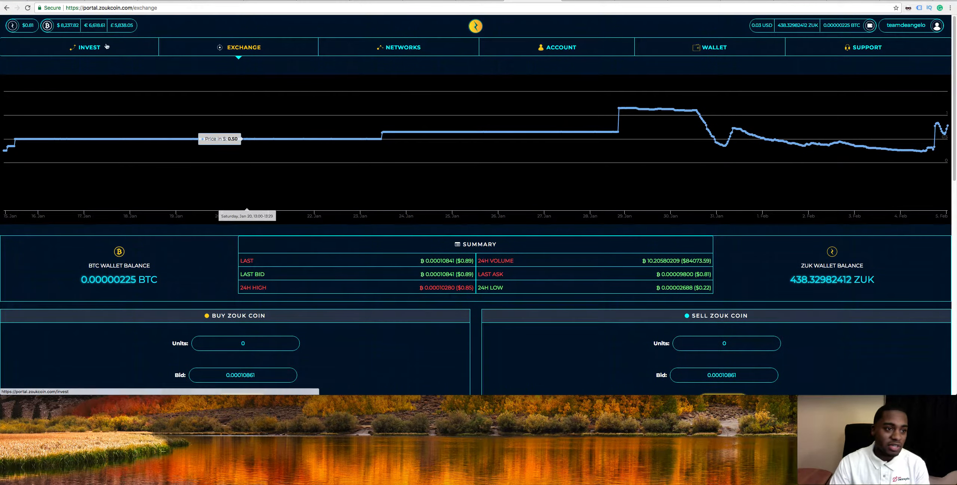
Step: Show the Invest page and highlight the ZUK wallet balance amount
left_click(88, 47)
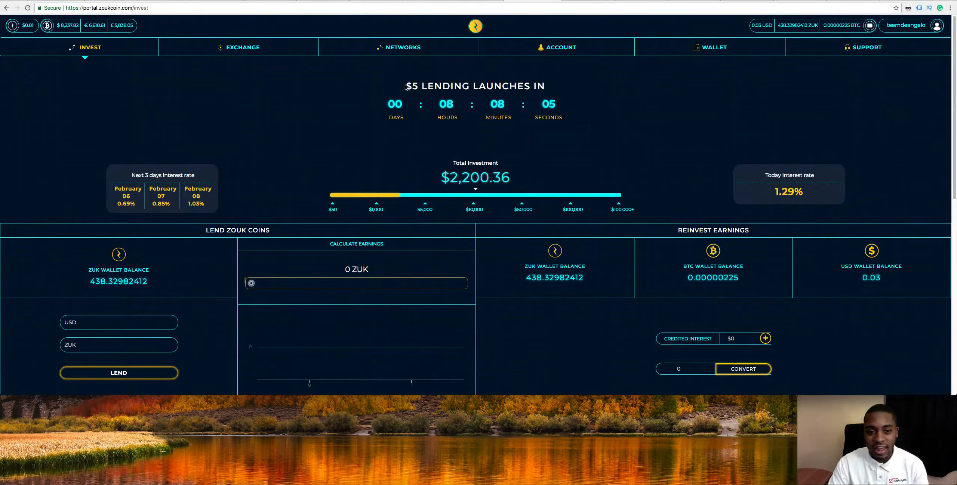
mouse_move(426, 108)
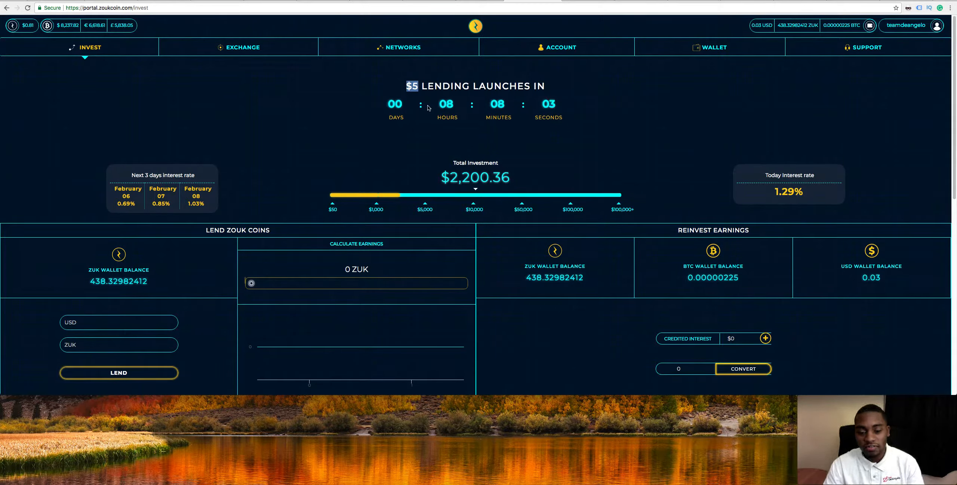
mouse_move(205, 327)
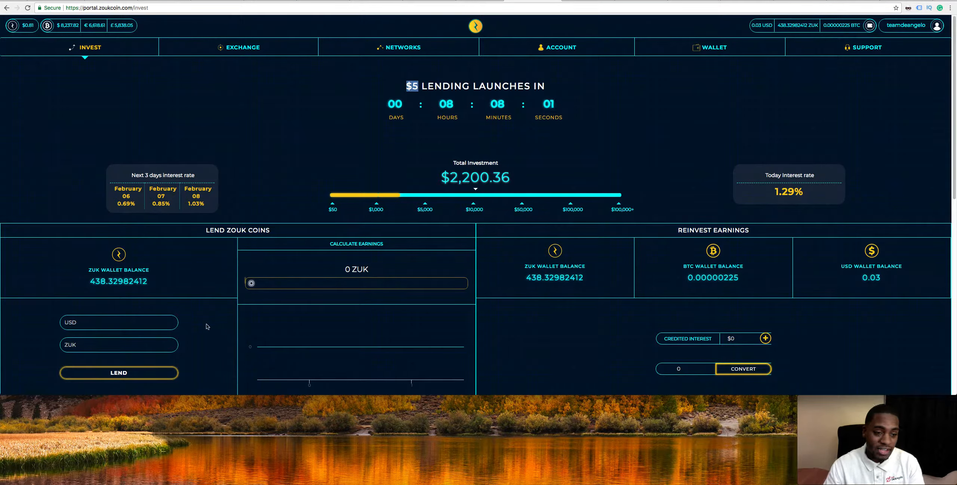
mouse_move(171, 299)
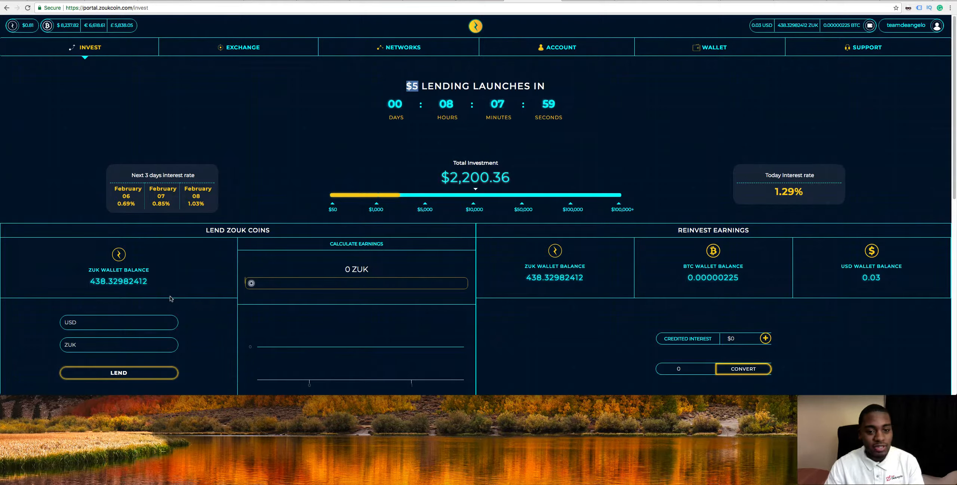
mouse_move(308, 129)
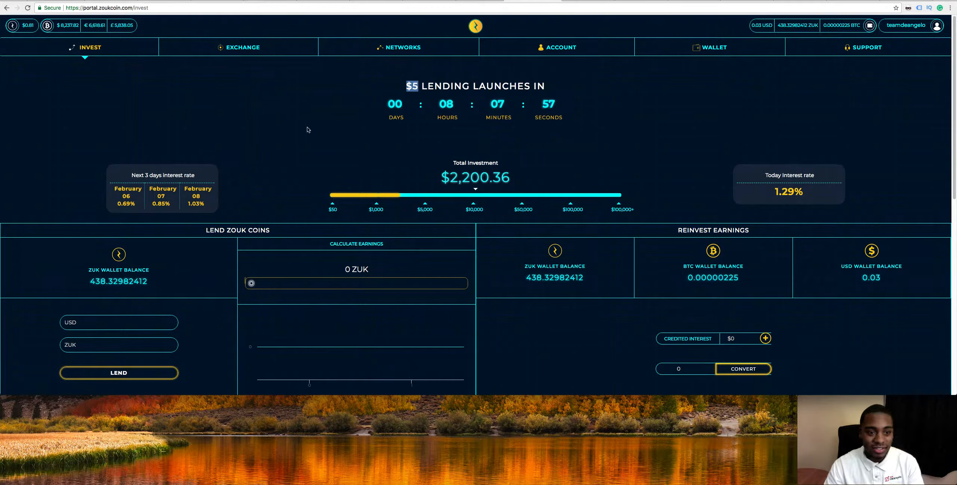
mouse_move(271, 67)
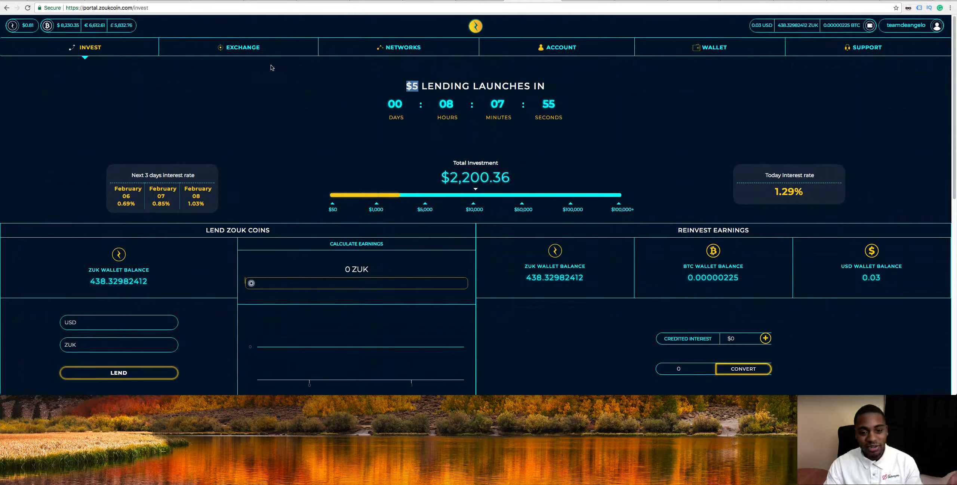
mouse_move(169, 251)
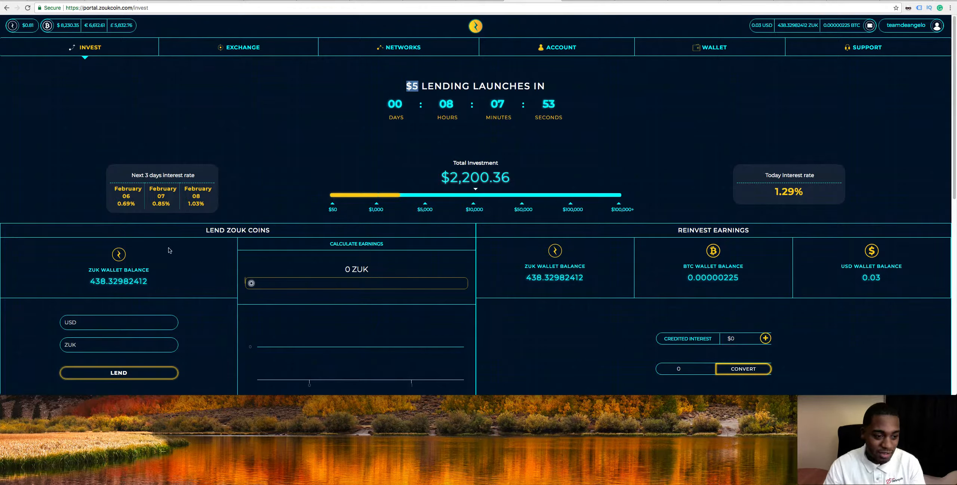
double_click(98, 281)
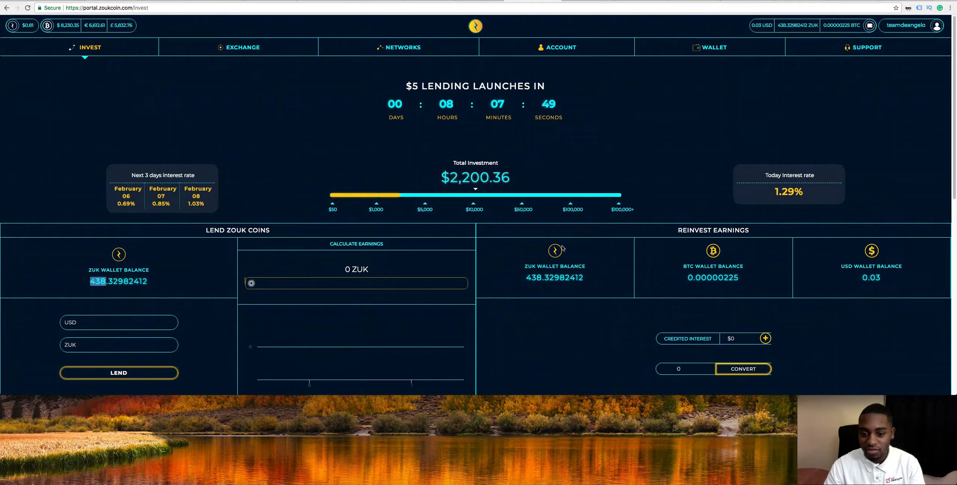
mouse_move(598, 233)
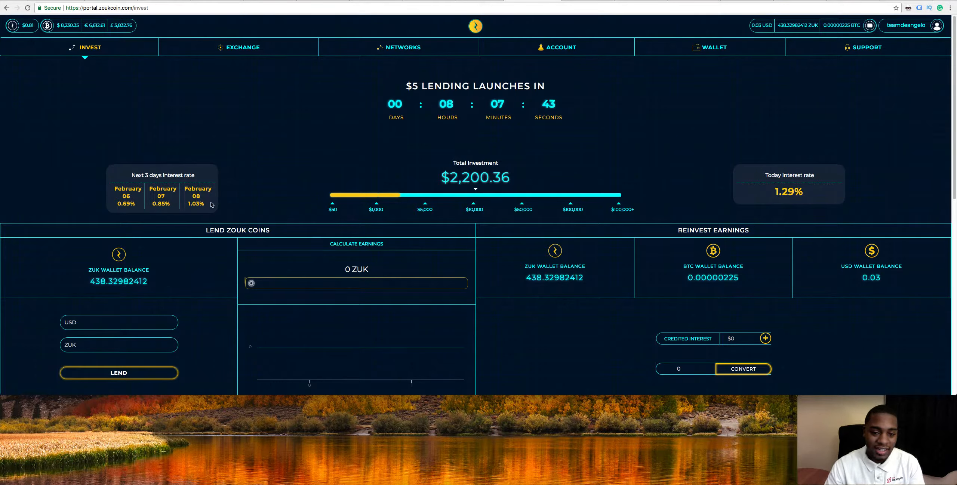
mouse_move(141, 297)
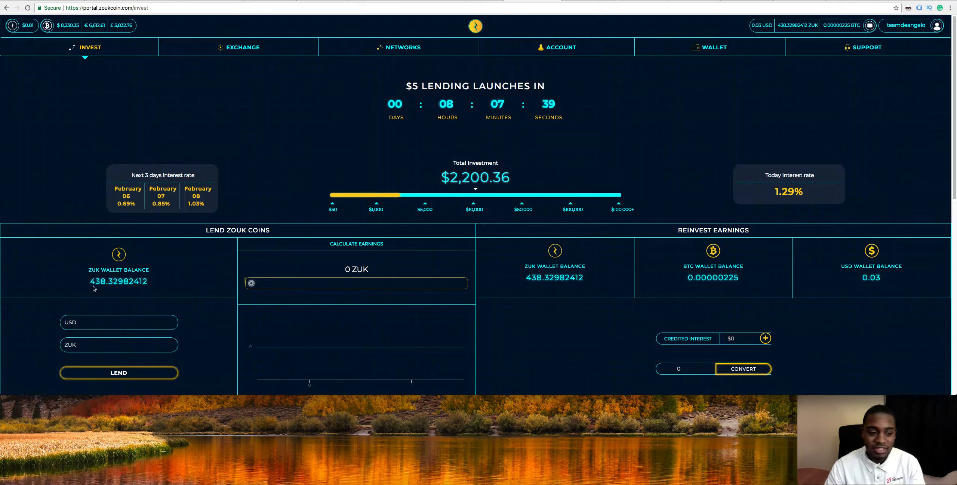
mouse_move(282, 91)
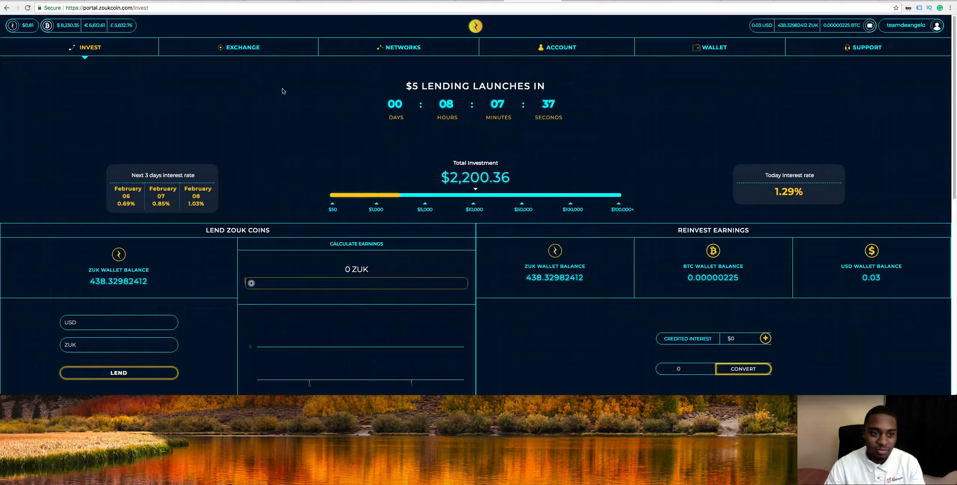
Step: Show the Exchange page, review the Buying and Selling Orders tables, then the ZUK price chart
left_click(242, 47)
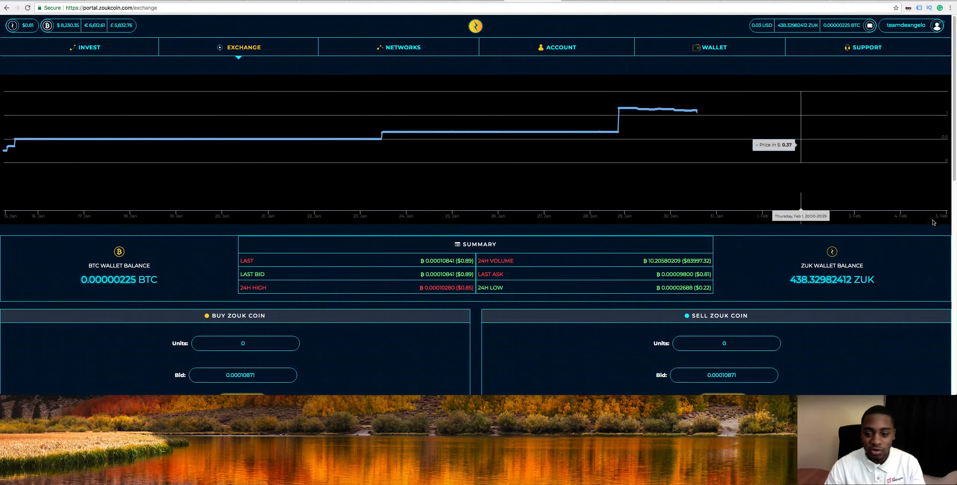
scroll("down", 3)
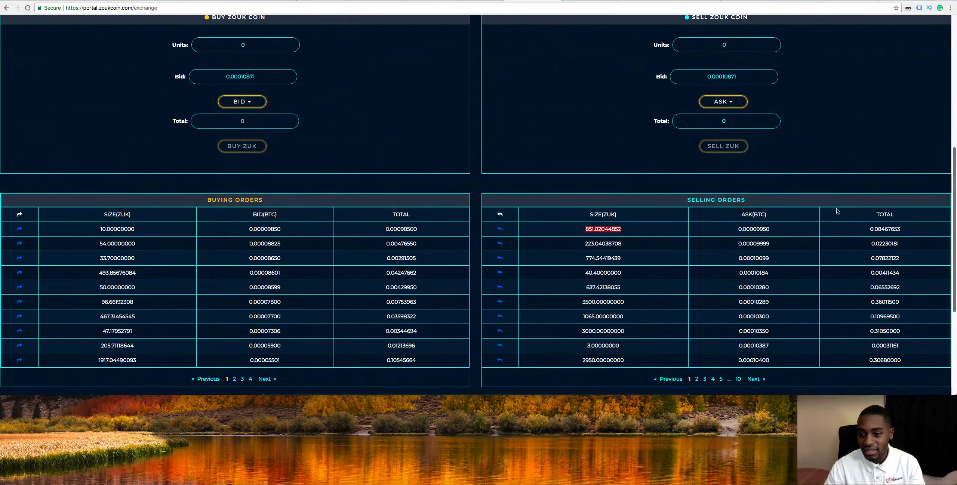
mouse_move(300, 248)
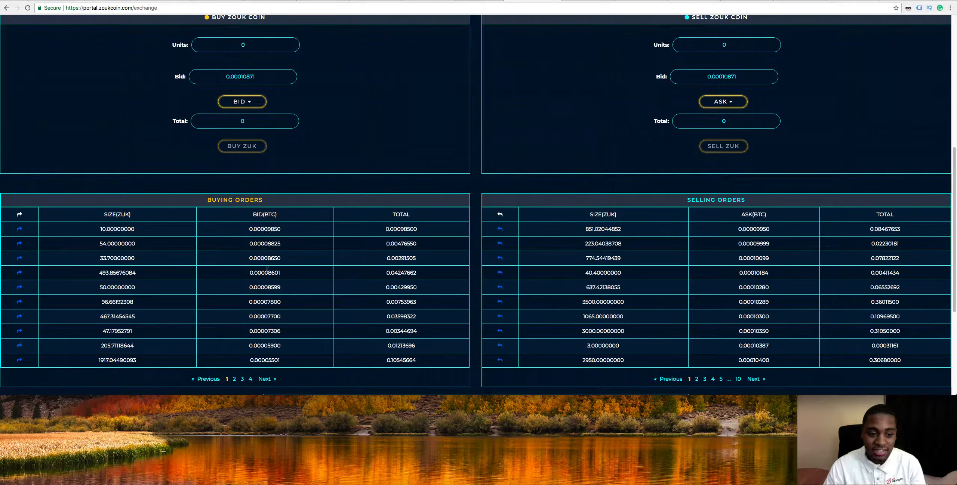
mouse_move(264, 258)
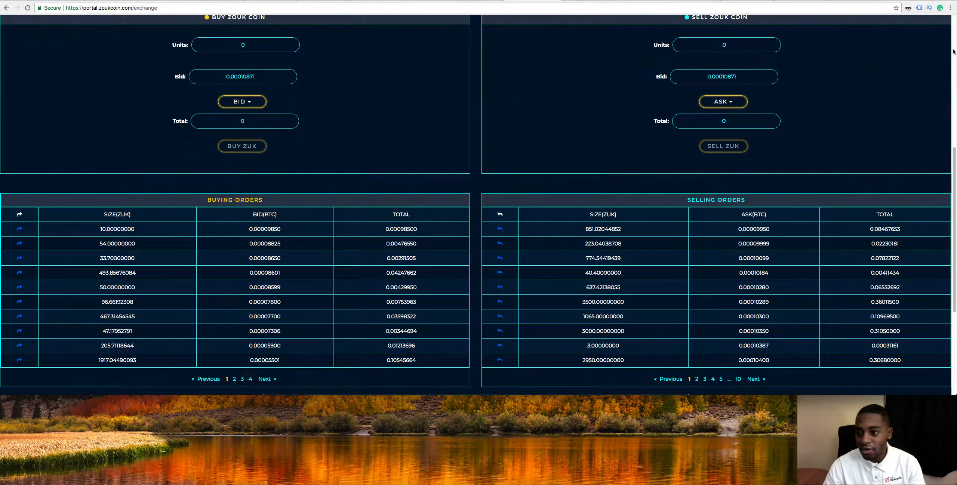
scroll("up", 3)
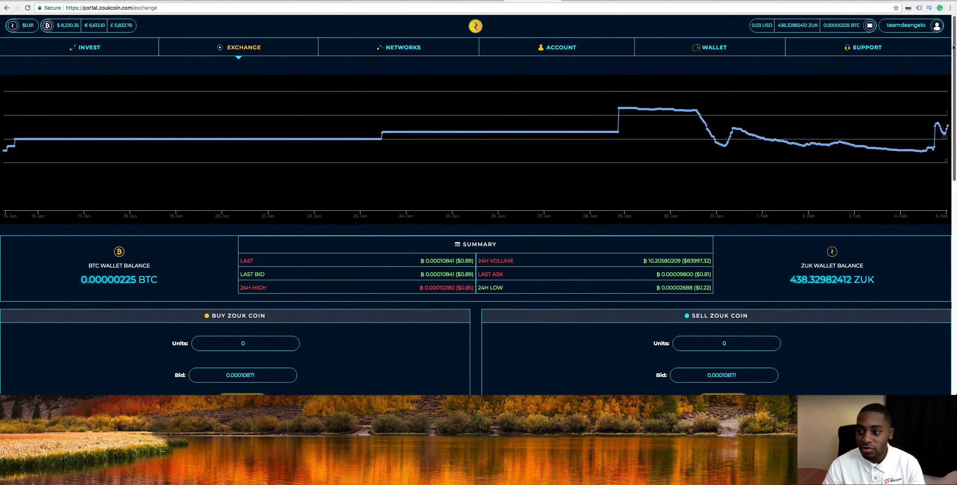
mouse_move(940, 127)
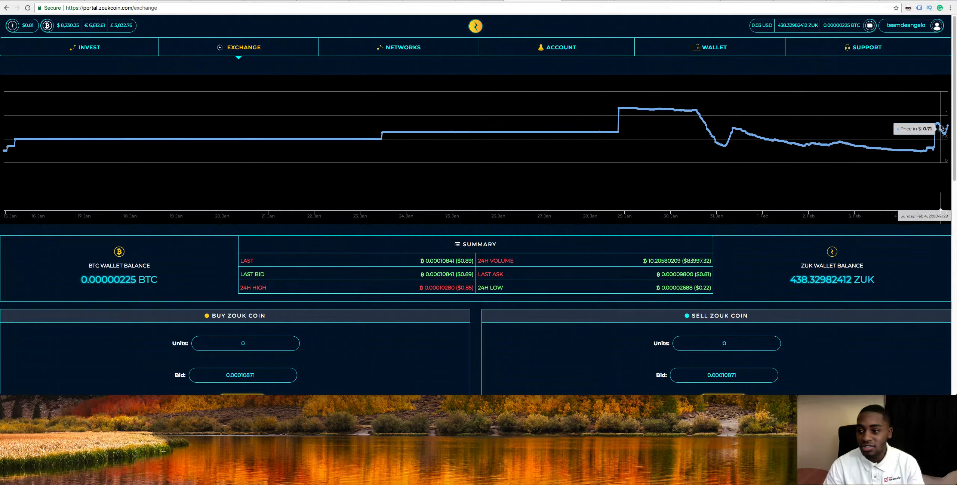
mouse_move(942, 128)
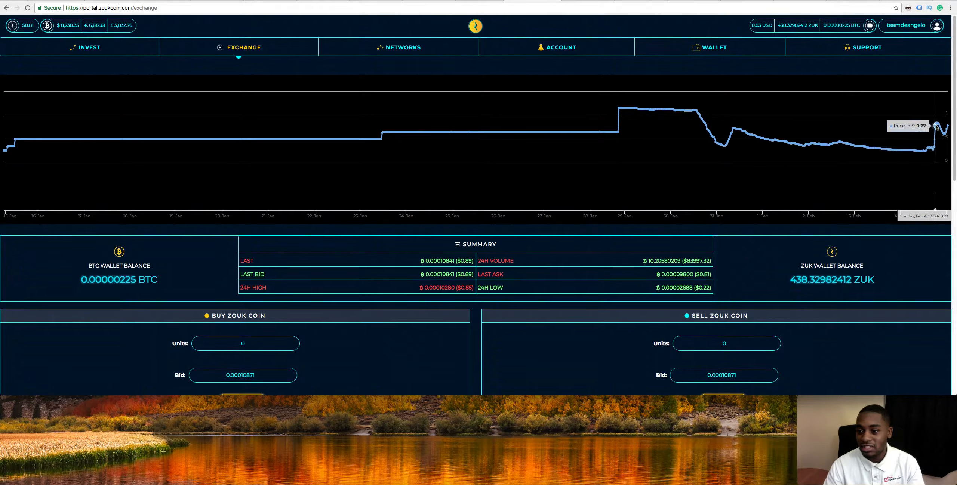
mouse_move(629, 108)
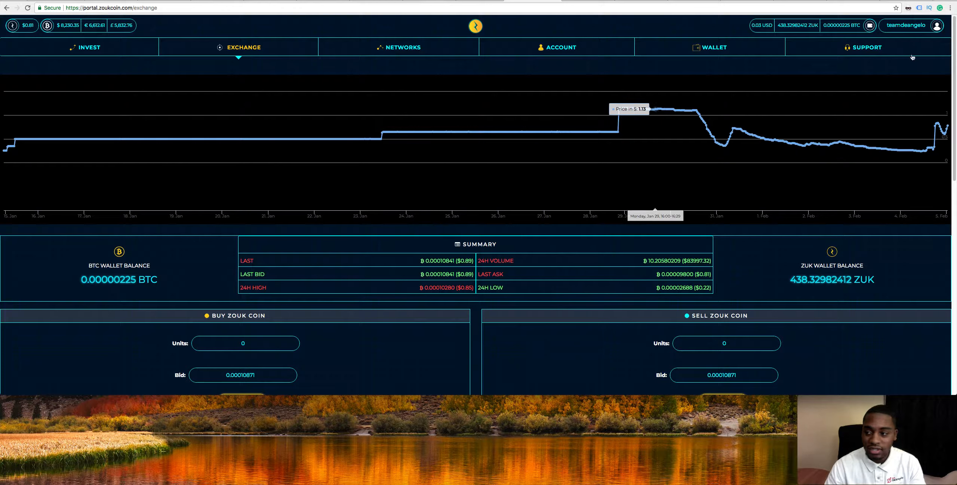
mouse_move(90, 48)
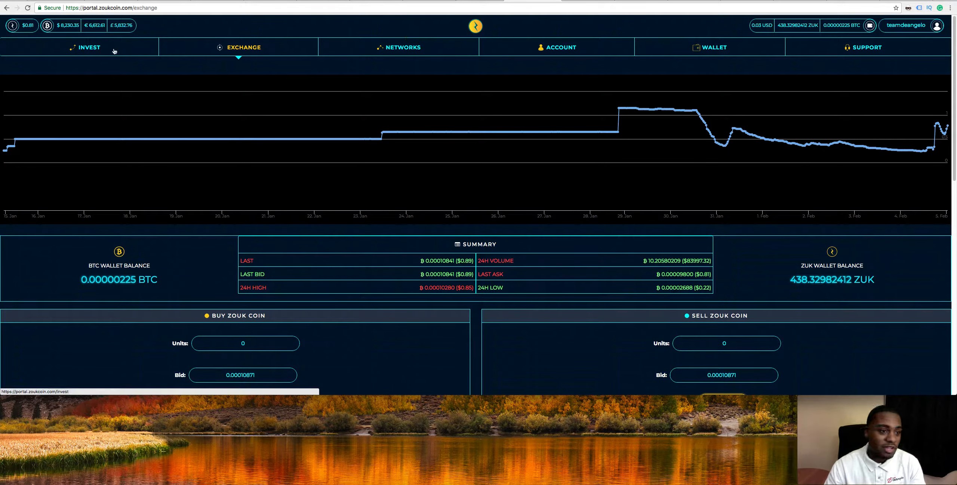
Step: Revisit the Invest lending page, then return to the Exchange price chart and trading summary
left_click(89, 47)
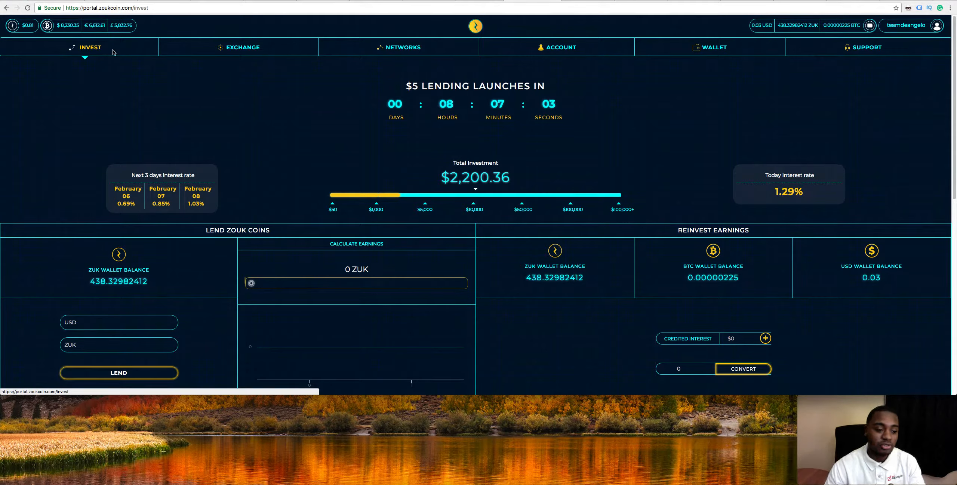
mouse_move(226, 328)
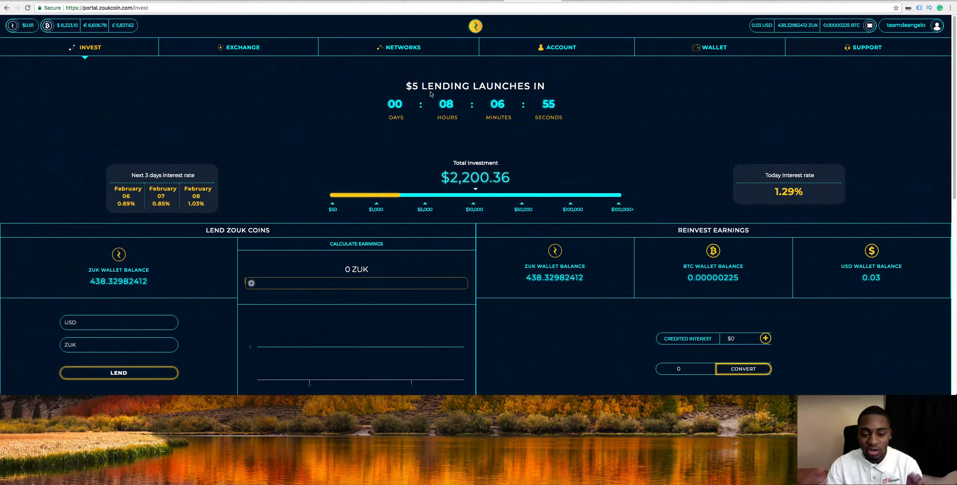
mouse_move(358, 111)
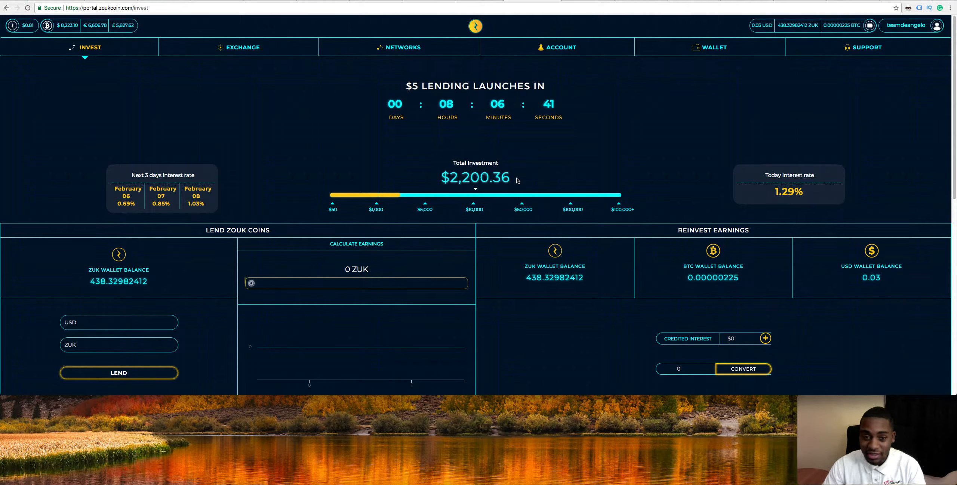
mouse_move(427, 137)
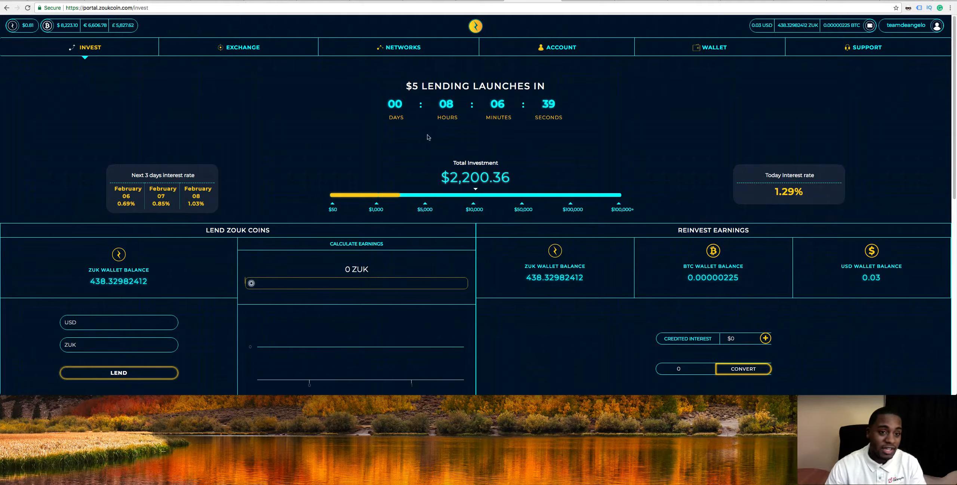
mouse_move(293, 53)
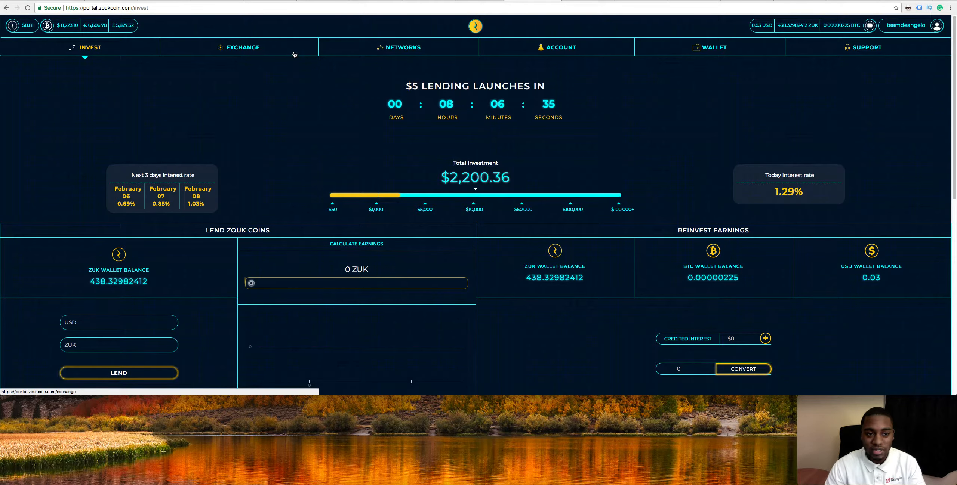
left_click(242, 47)
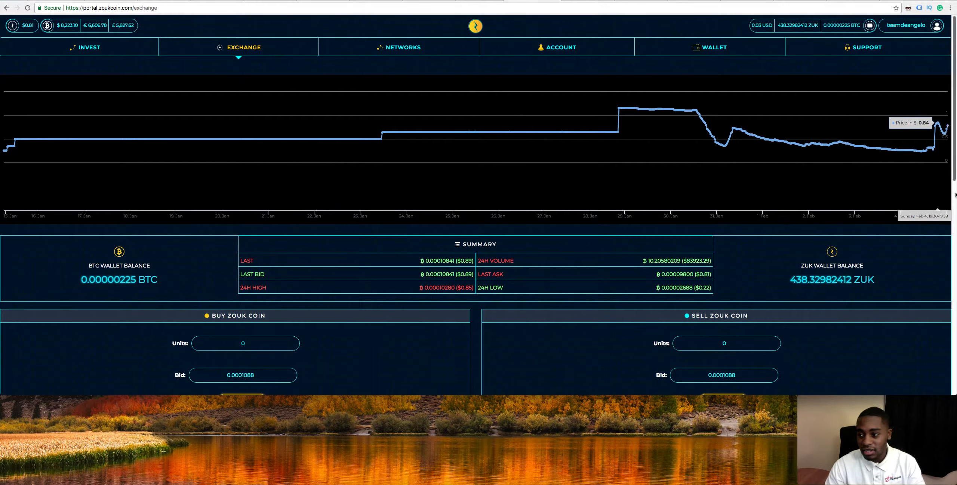
scroll("down", 3)
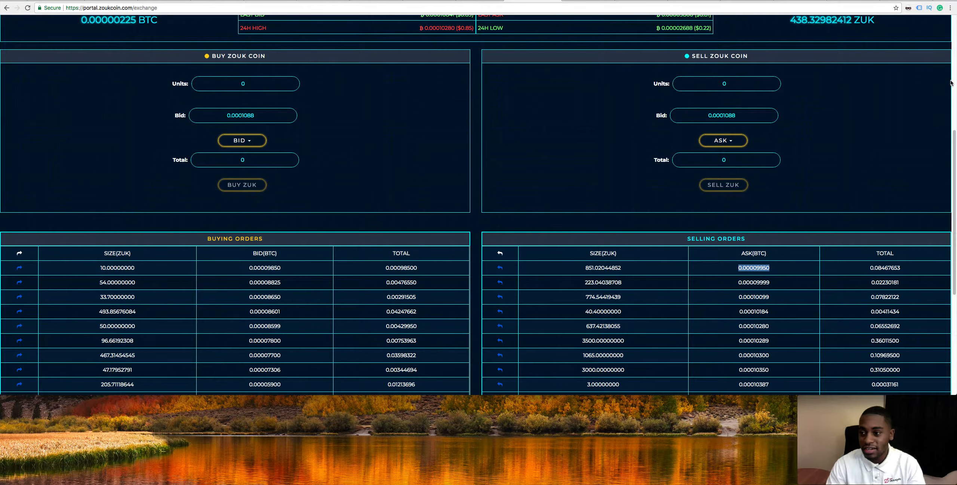
scroll("up", 3)
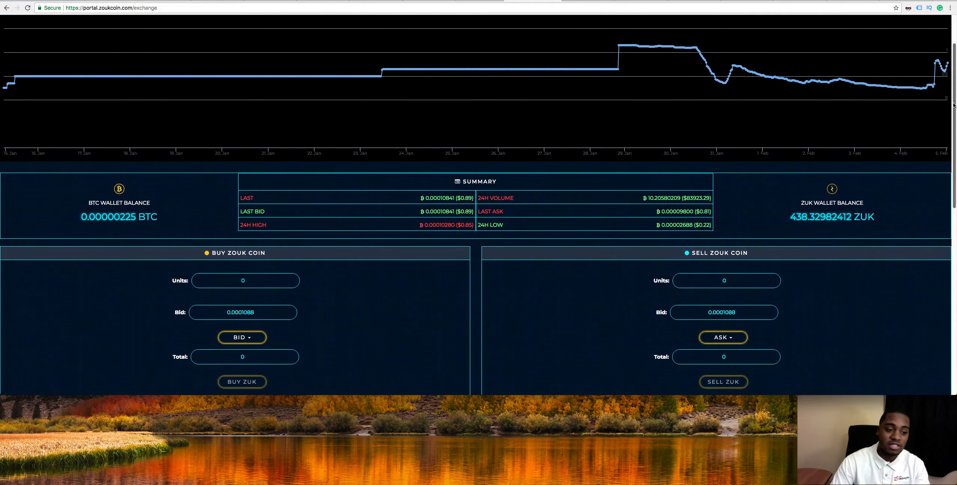
scroll("down", 3)
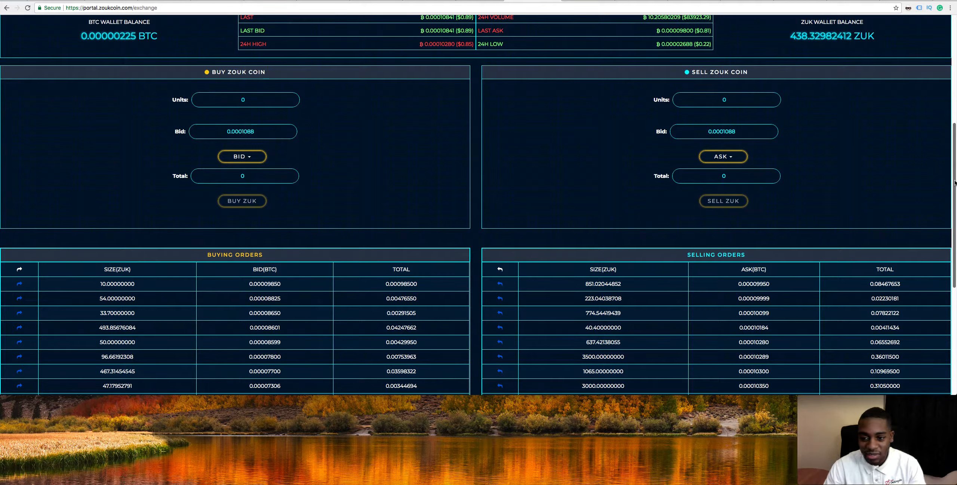
scroll("down", 3)
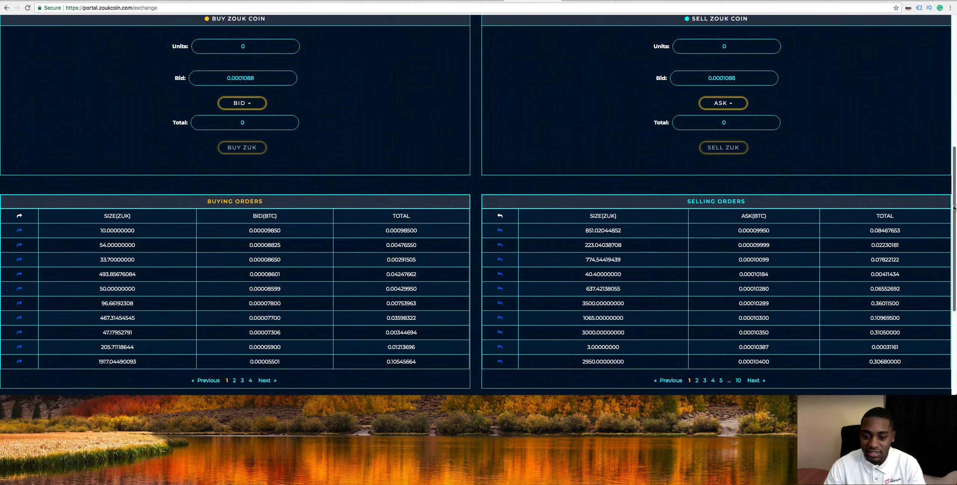
scroll("up", 3)
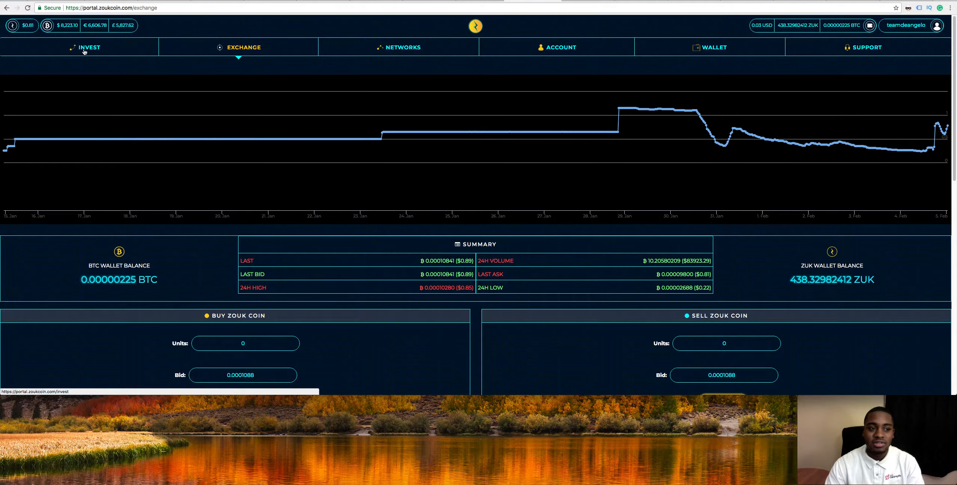
left_click(89, 47)
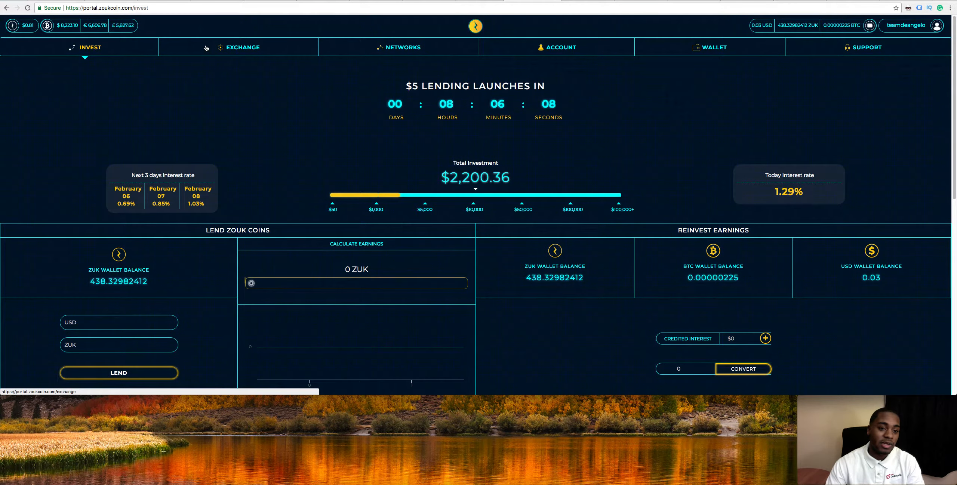
left_click(242, 47)
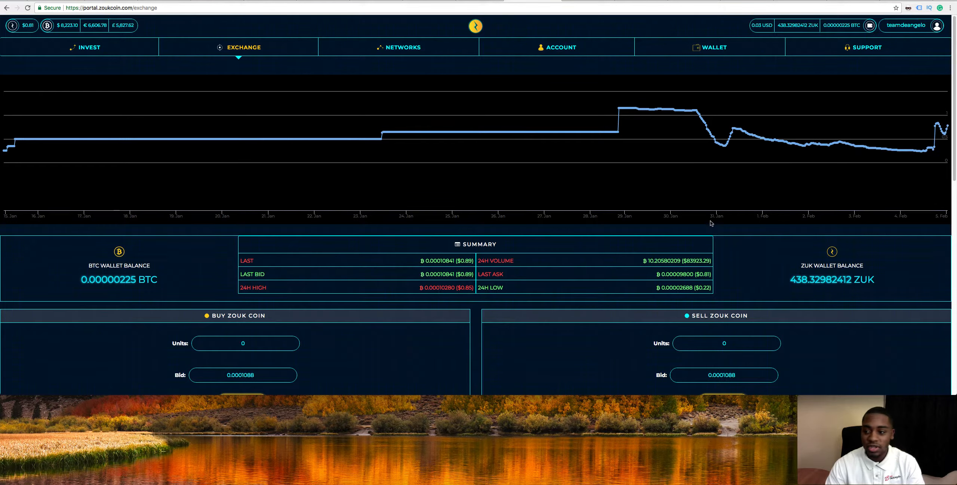
mouse_move(931, 149)
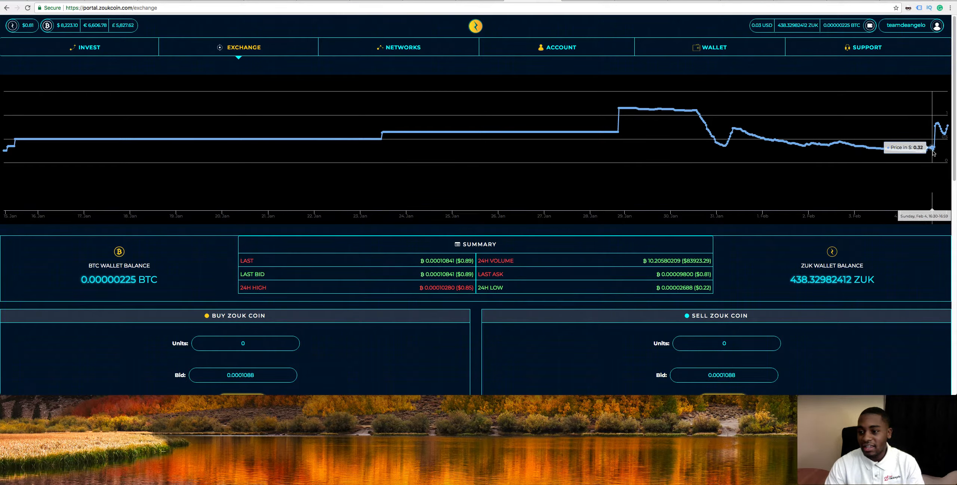
mouse_move(273, 95)
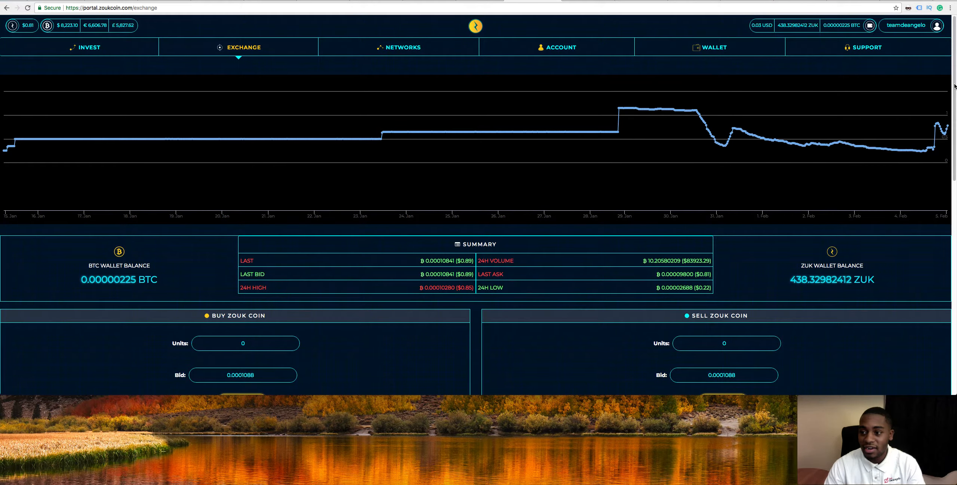
scroll("down", 3)
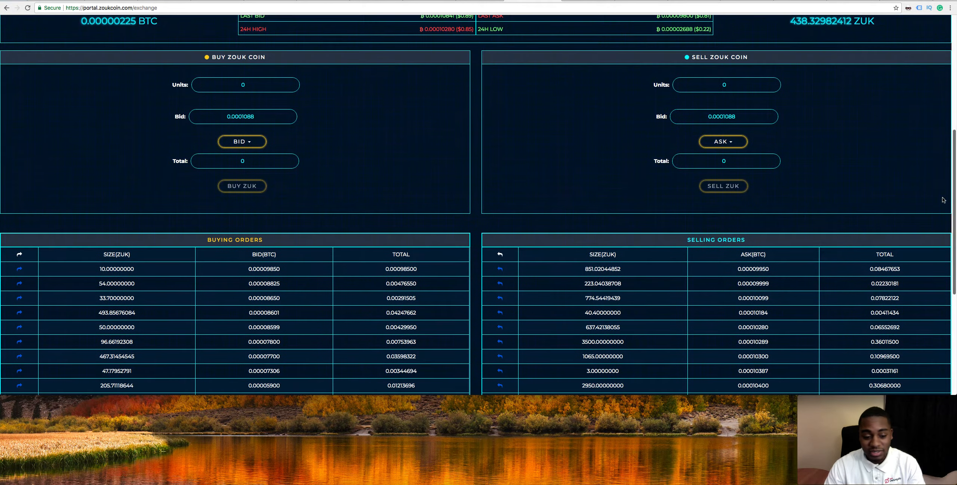
scroll("up", 3)
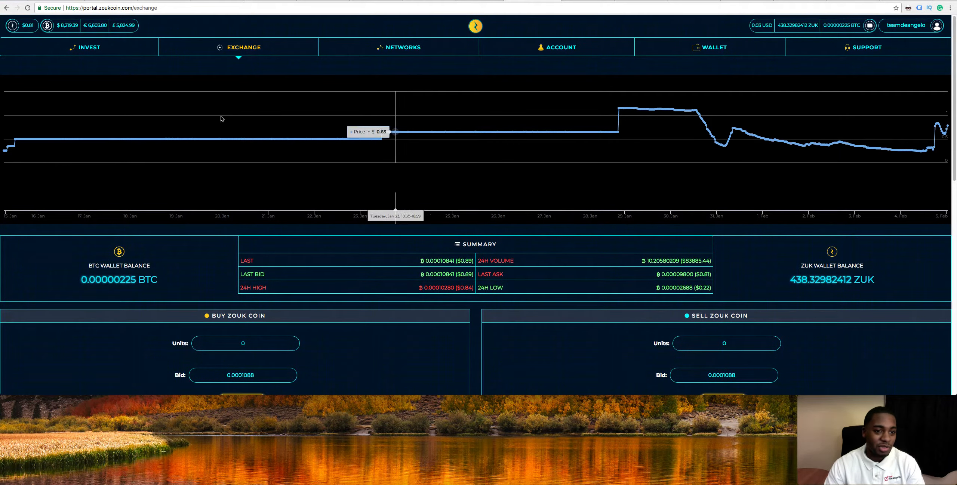
Step: Return to the Invest page showing the $5 lending countdown and wallet balances
left_click(89, 47)
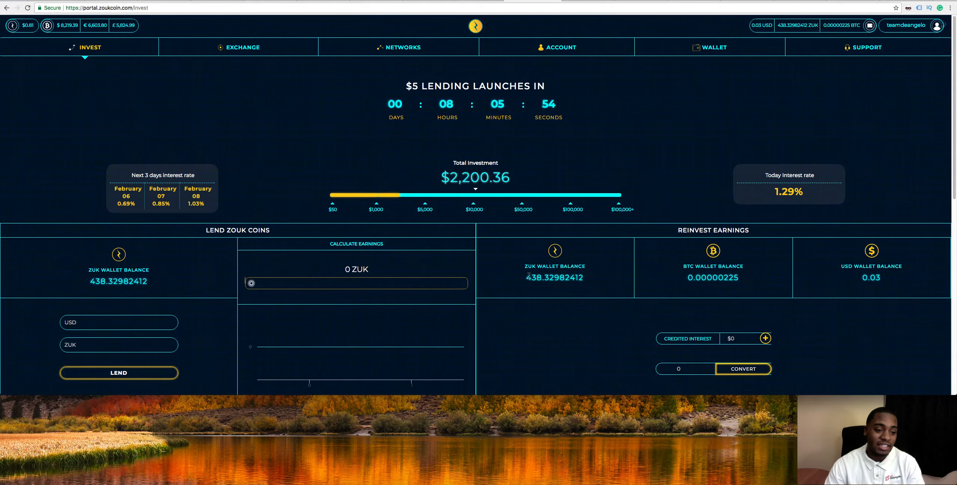
mouse_move(550, 272)
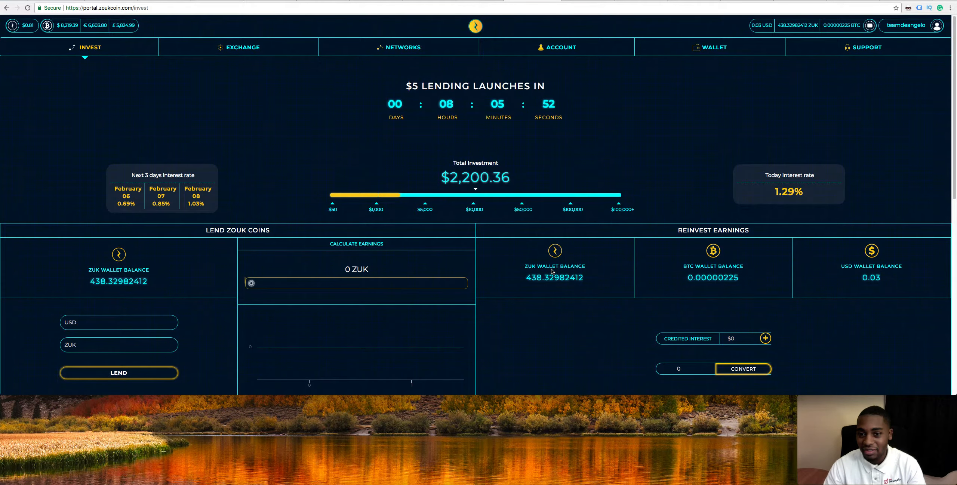
mouse_move(560, 151)
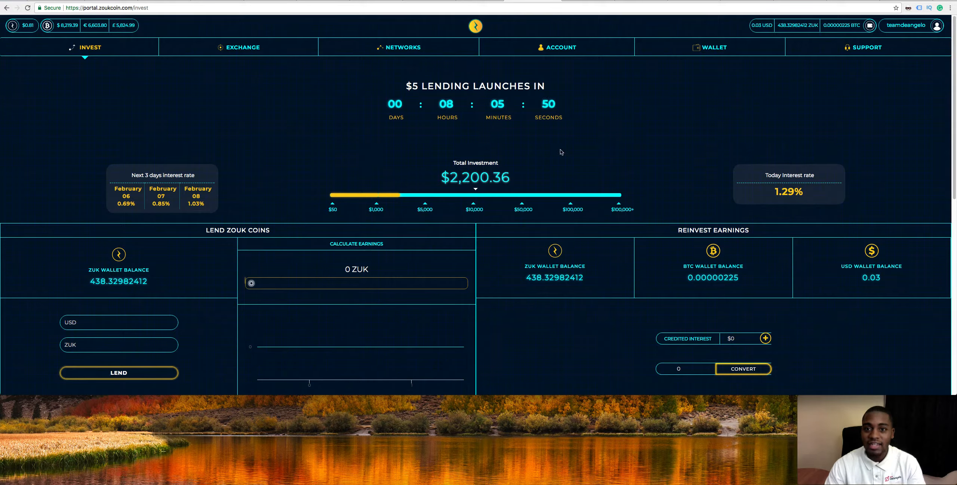
mouse_move(619, 99)
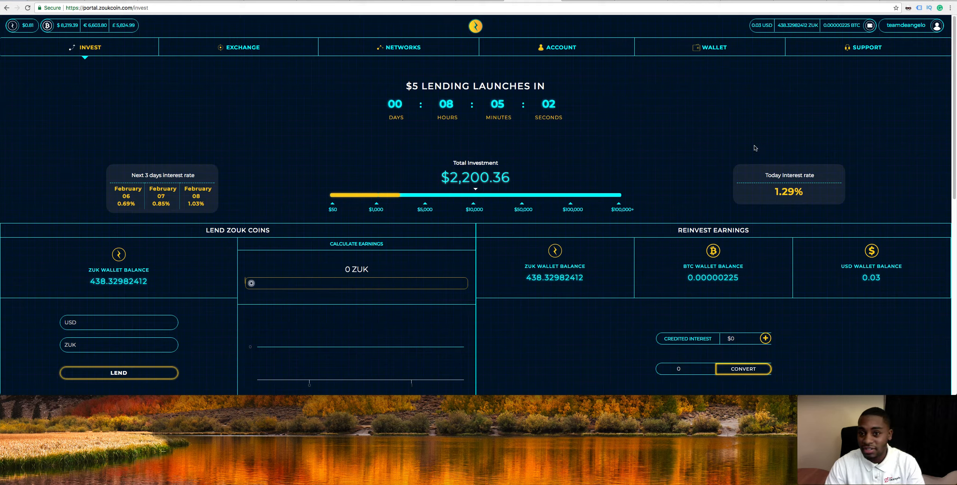
mouse_move(786, 76)
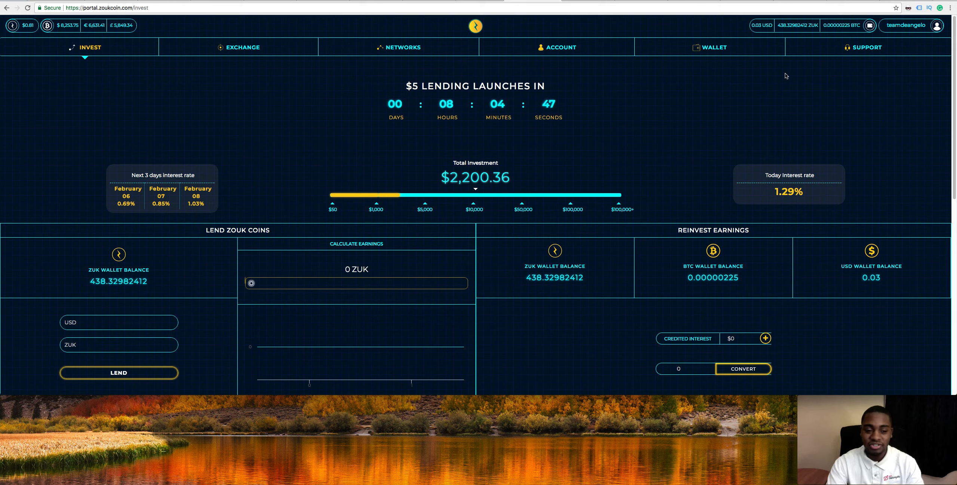
mouse_move(821, 50)
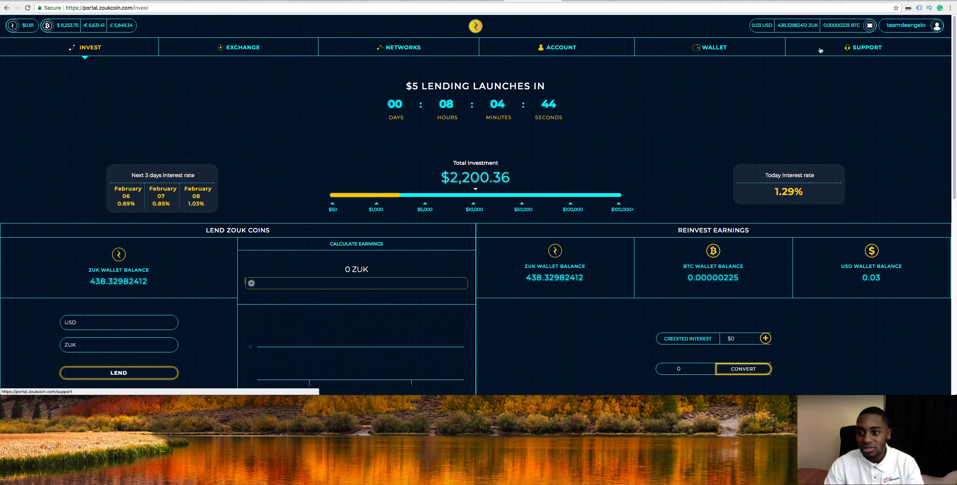